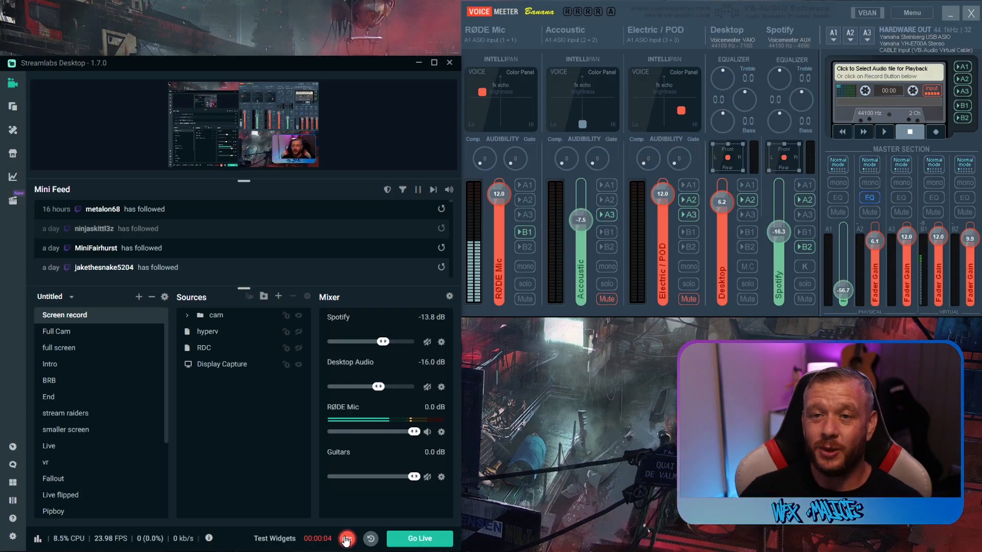
Rename the Spotify input strip in VoiceMeeter
click(346, 539)
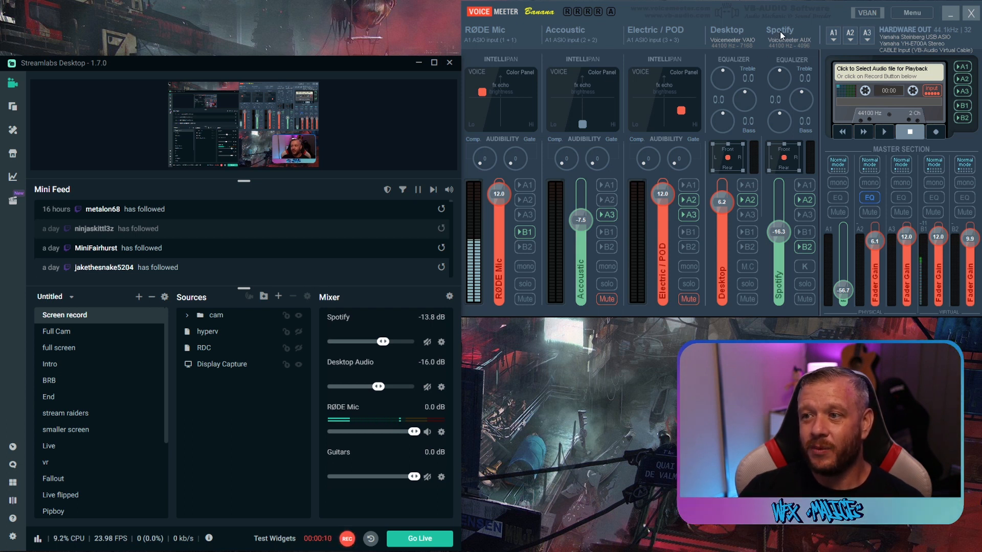
double_click(779, 30)
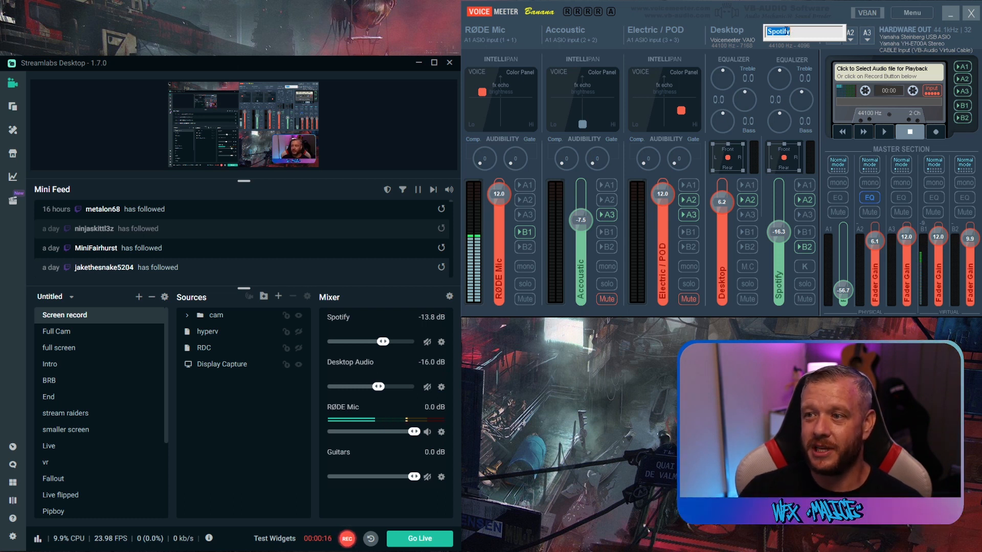
mouse_move(802, 16)
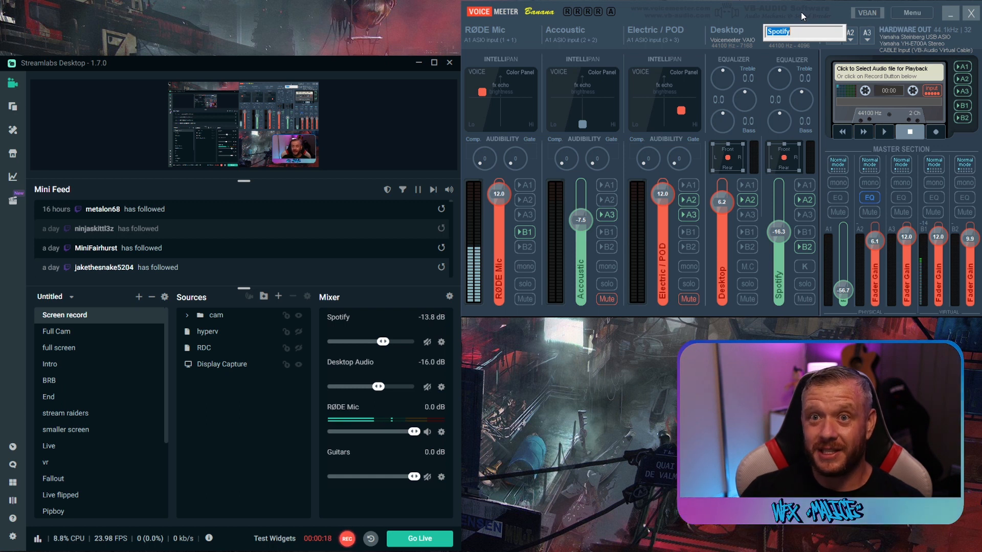
mouse_move(792, 133)
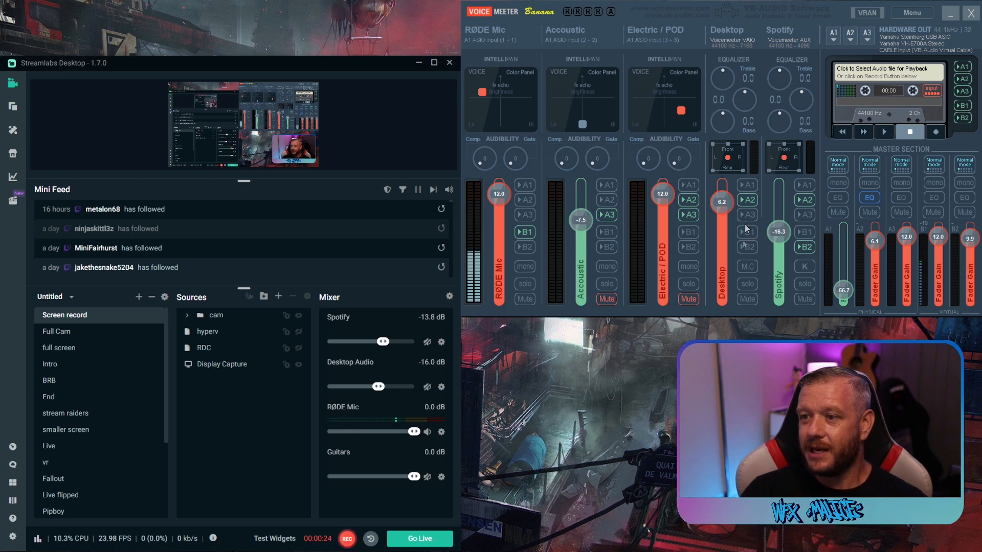
click(806, 246)
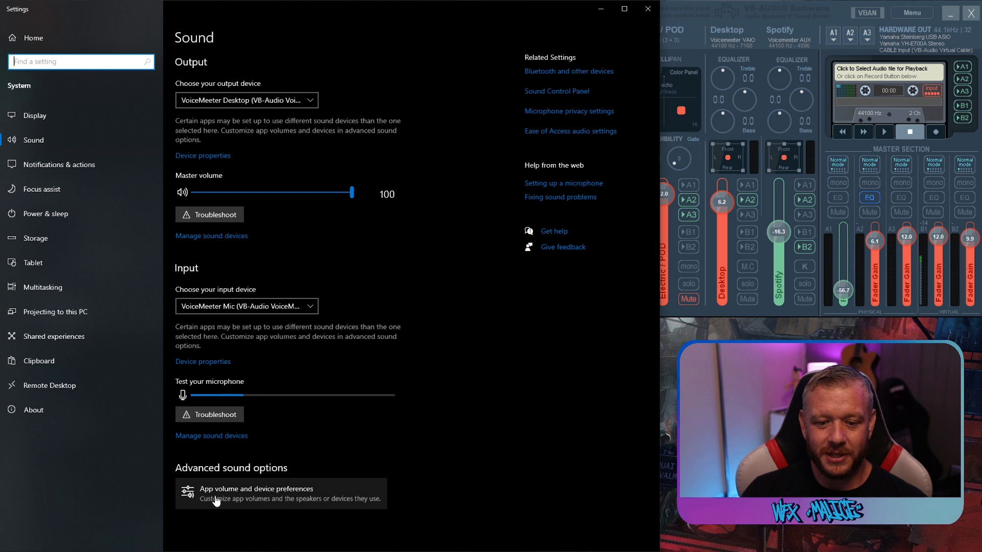
In App volume and device preferences, route VLC and Spotify output to VoiceMeeter Aux Input
click(255, 493)
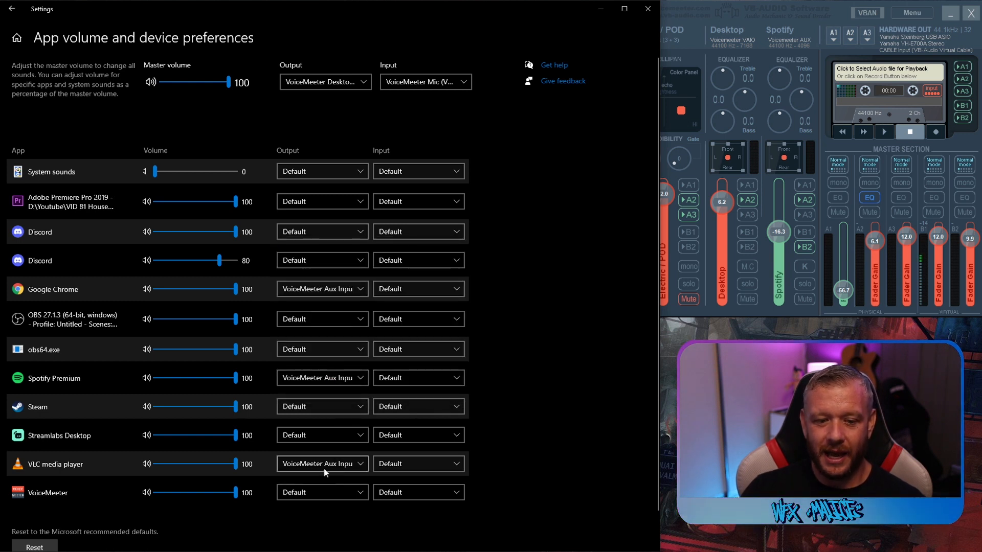
click(322, 319)
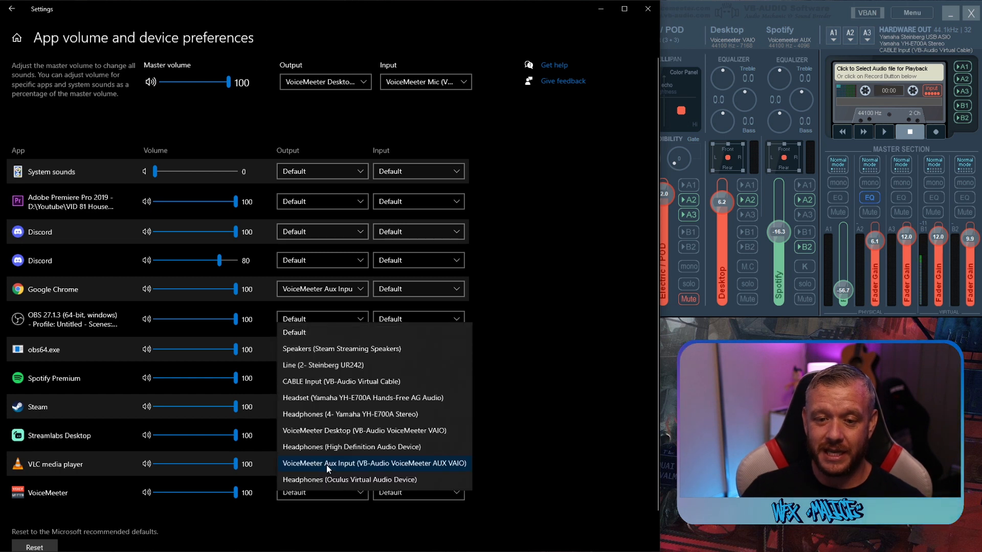
click(374, 463)
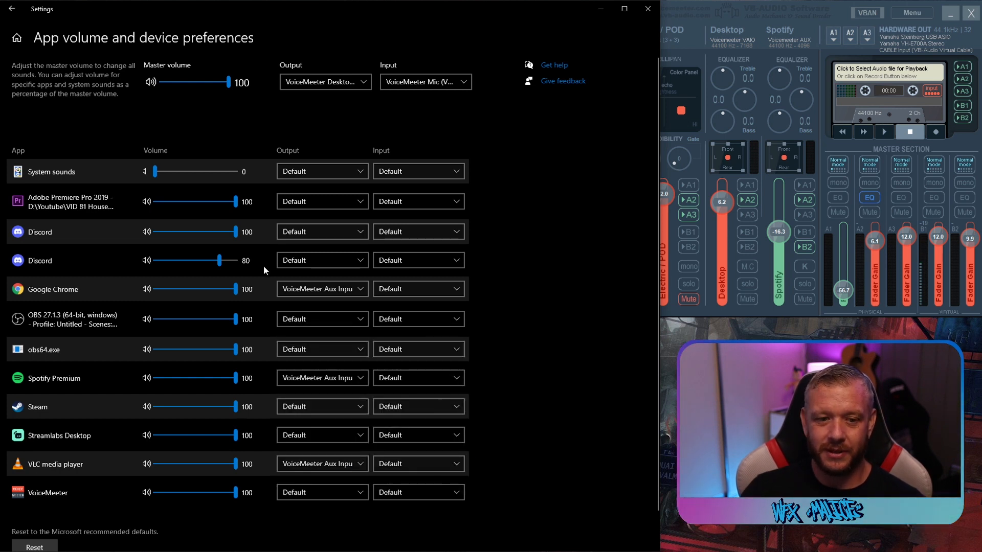
click(323, 288)
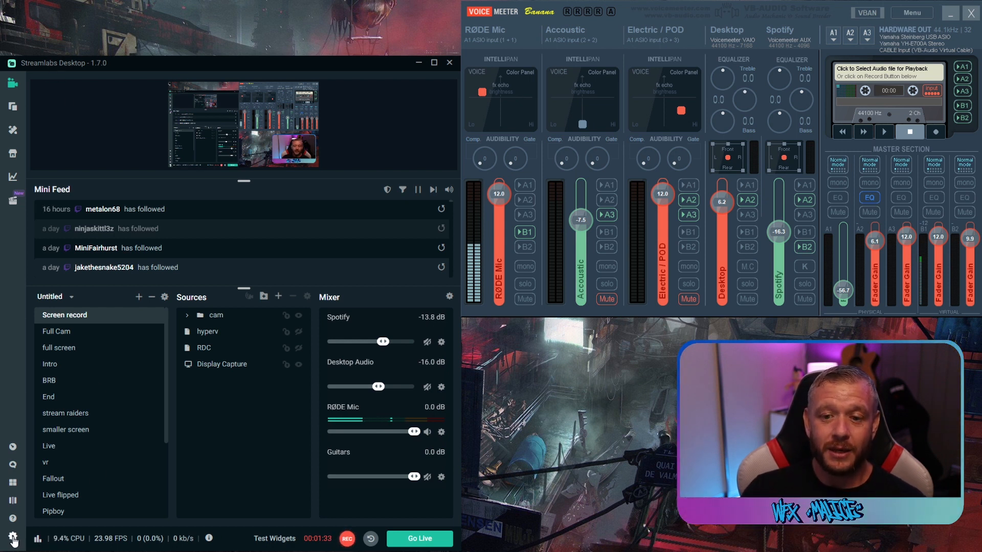
In Streamlabs Output settings, enable the Twitch VOD track on track 2
click(12, 538)
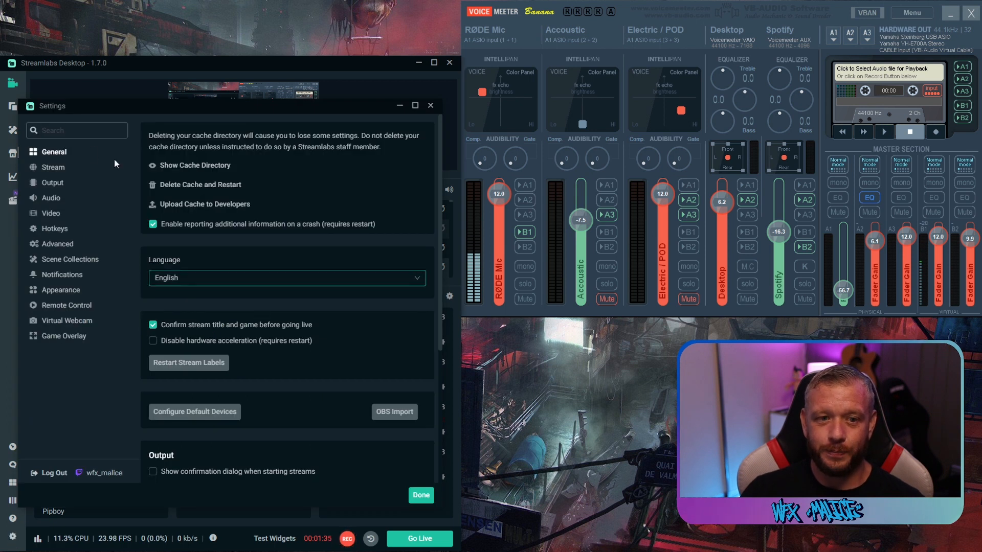
click(54, 182)
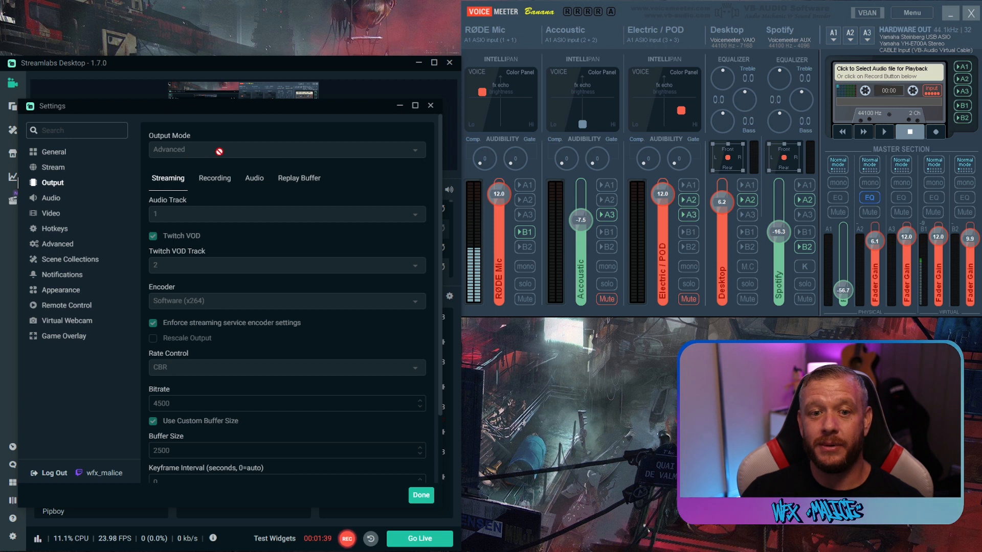
mouse_move(236, 191)
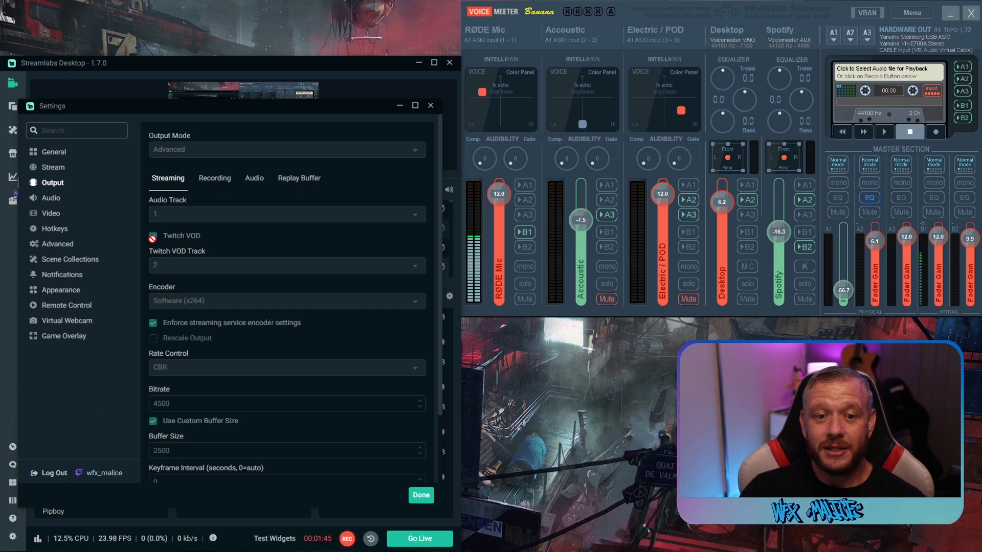
click(153, 237)
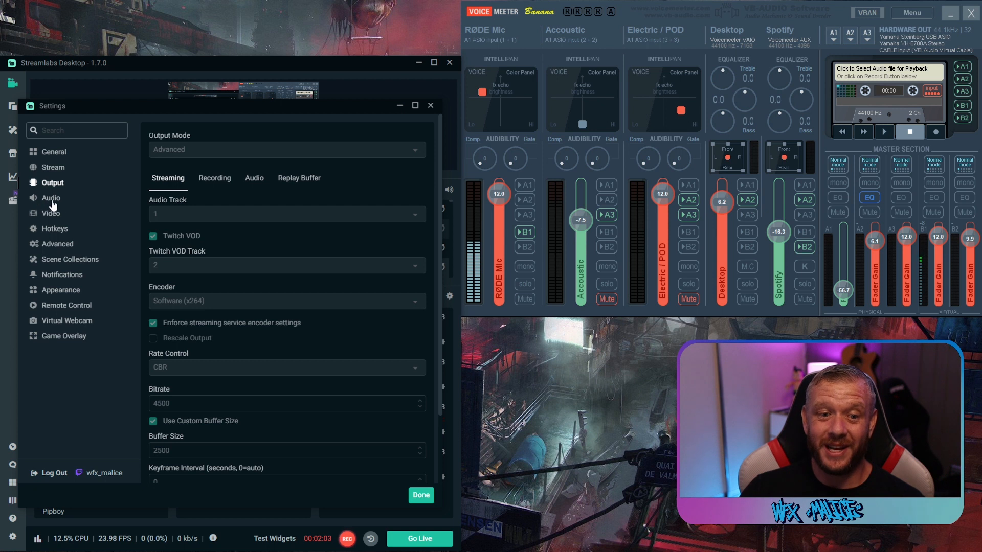
View Streamlabs Audio settings, with VoiceMeeter AUX VAIO as Mic/Auxiliary Device 2 for Spotify
click(50, 198)
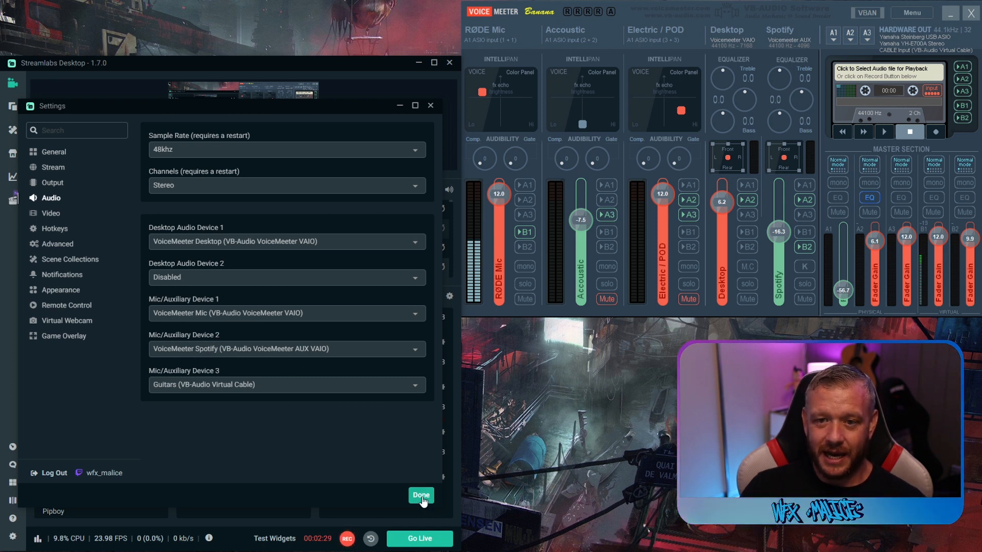
Save settings and leave Spotify on Stream Track 1 only in Advanced Audio Settings
click(420, 495)
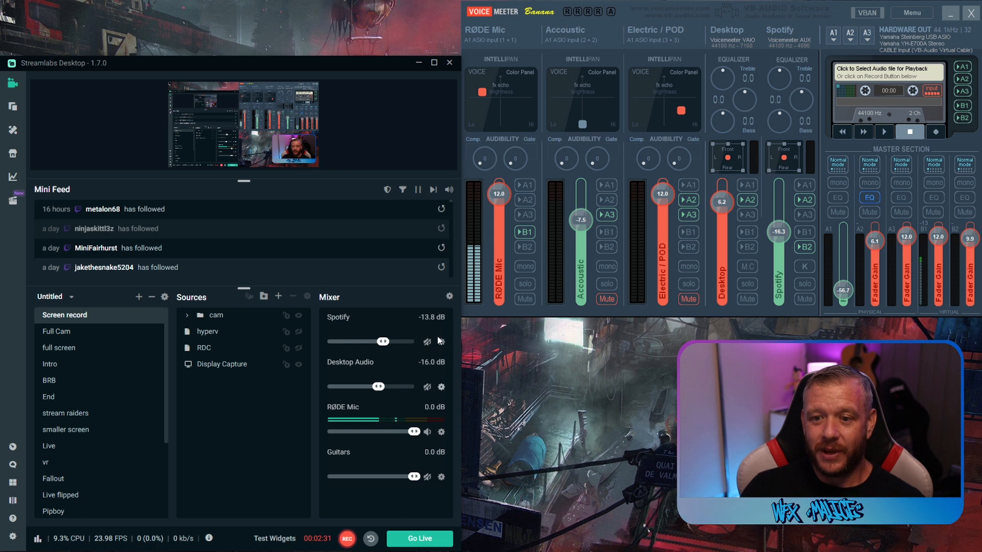
click(449, 296)
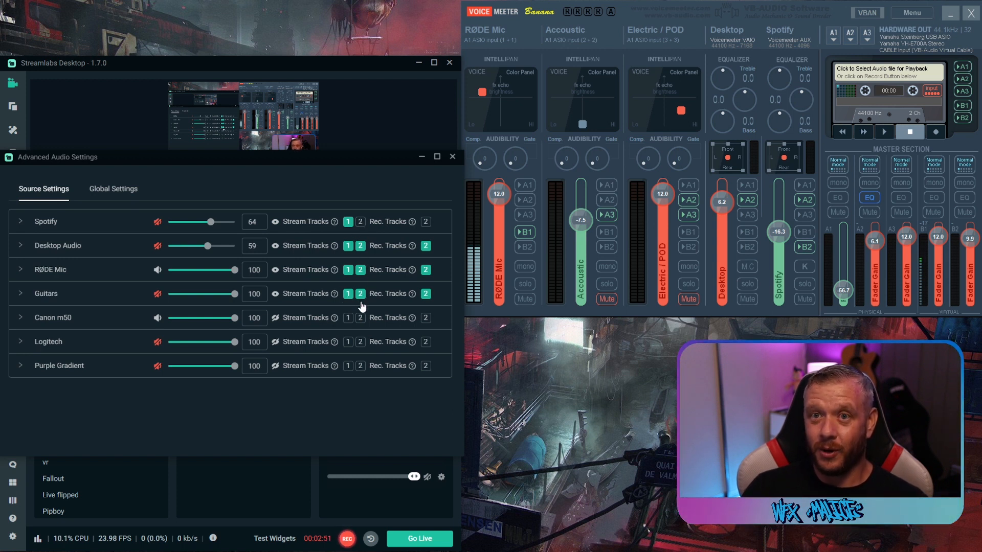
mouse_move(334, 224)
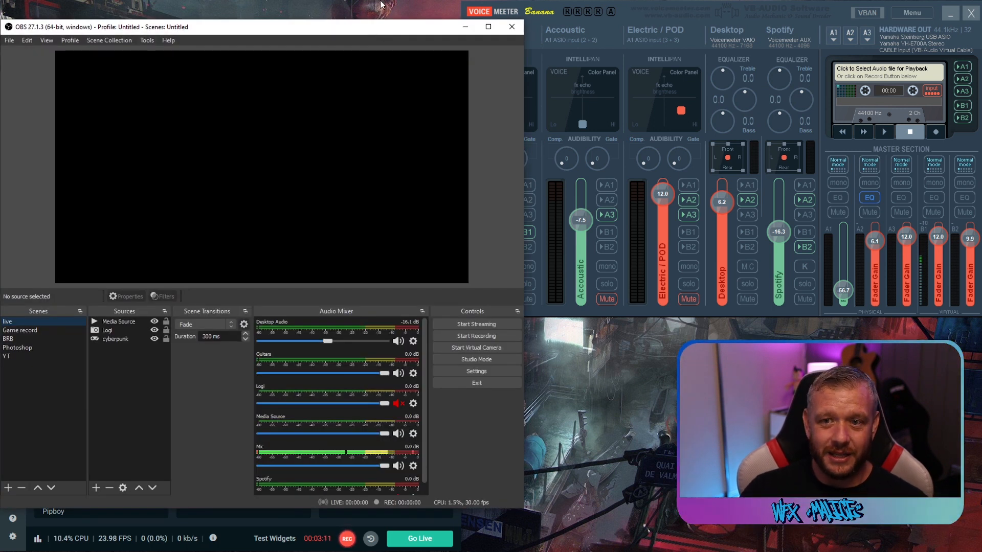
In OBS Output settings, stream on audio track 1 with Twitch VOD track 2
click(9, 40)
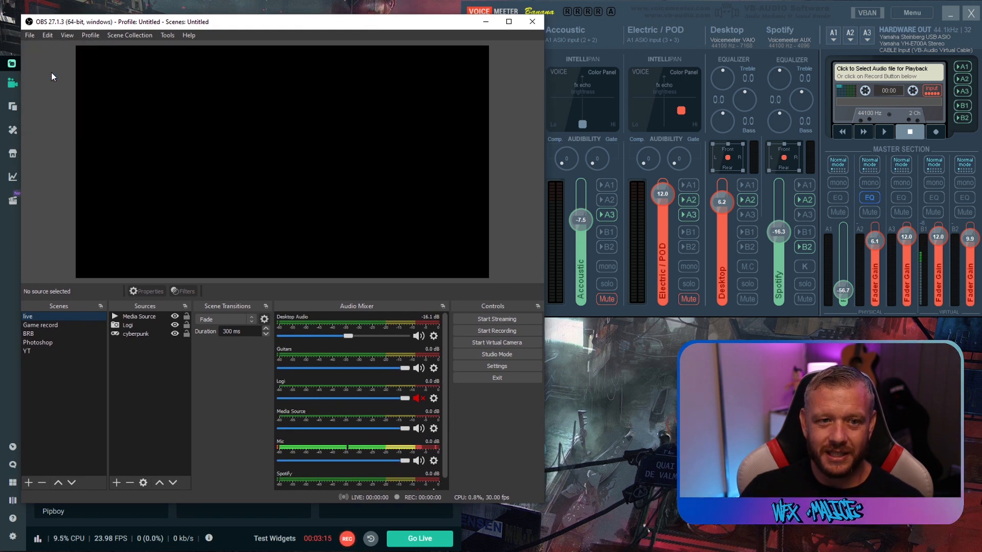
click(497, 365)
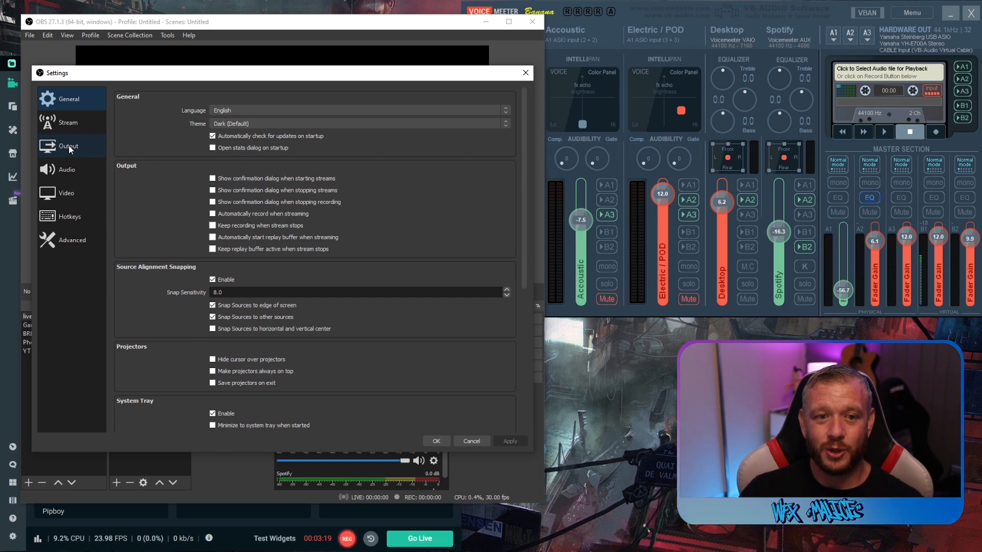
click(67, 146)
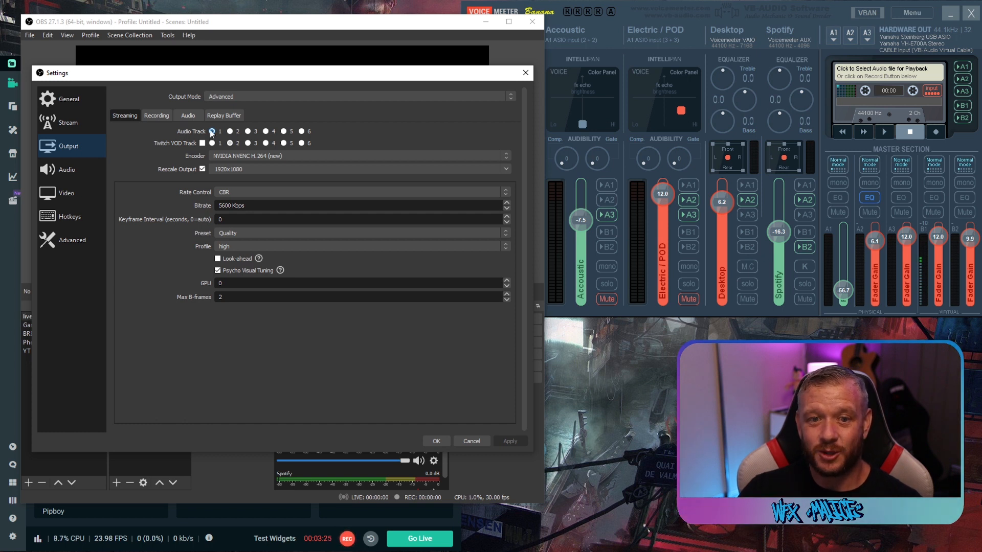
click(203, 143)
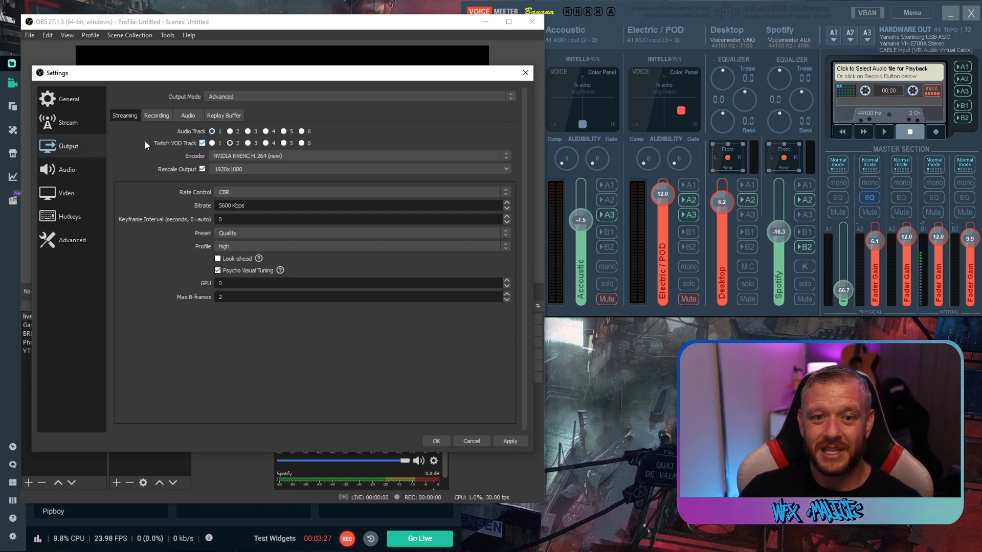
click(229, 143)
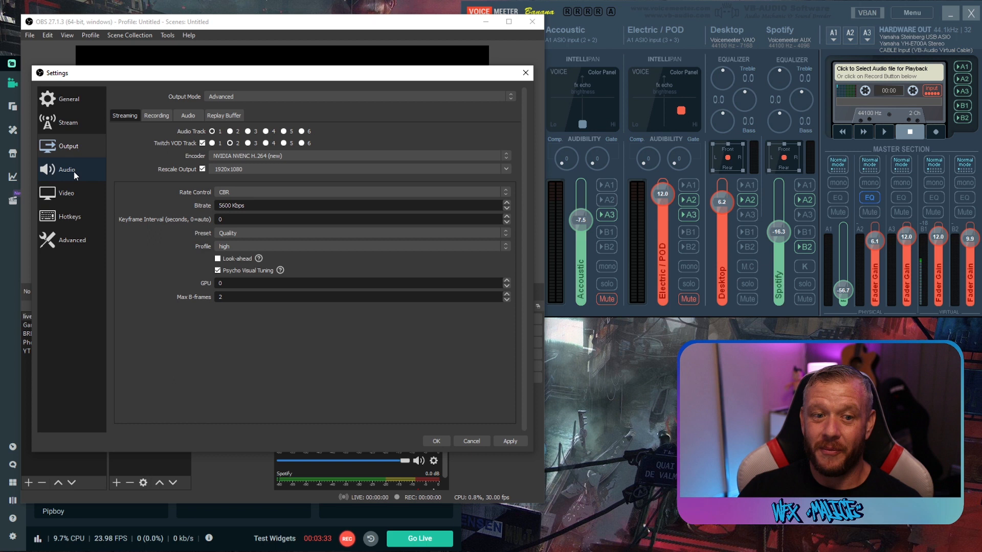
Review the OBS Audio settings page, then close Settings with OK
click(66, 169)
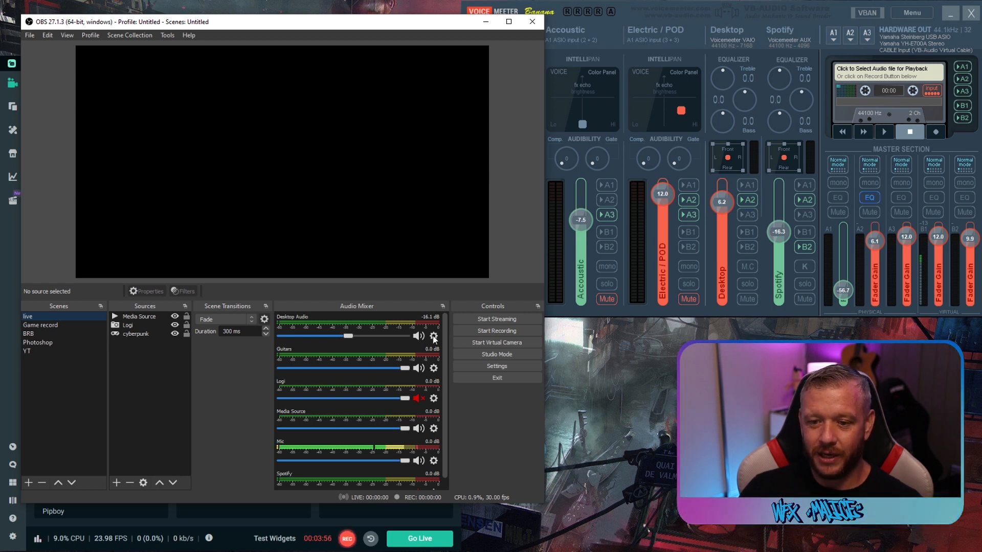
In Advanced Audio Properties, untick Track 2 for Spotify, keeping only track 1
right_click(433, 336)
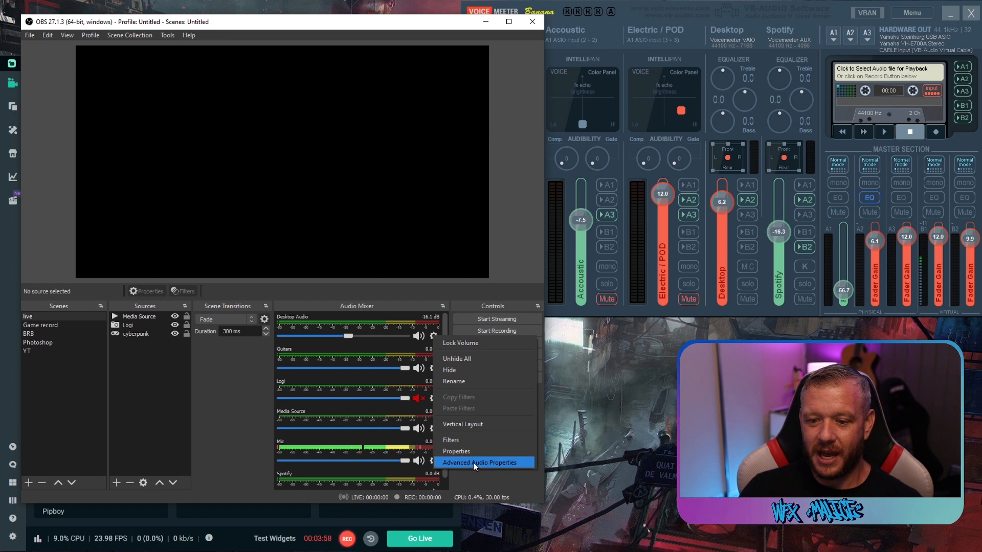
click(482, 462)
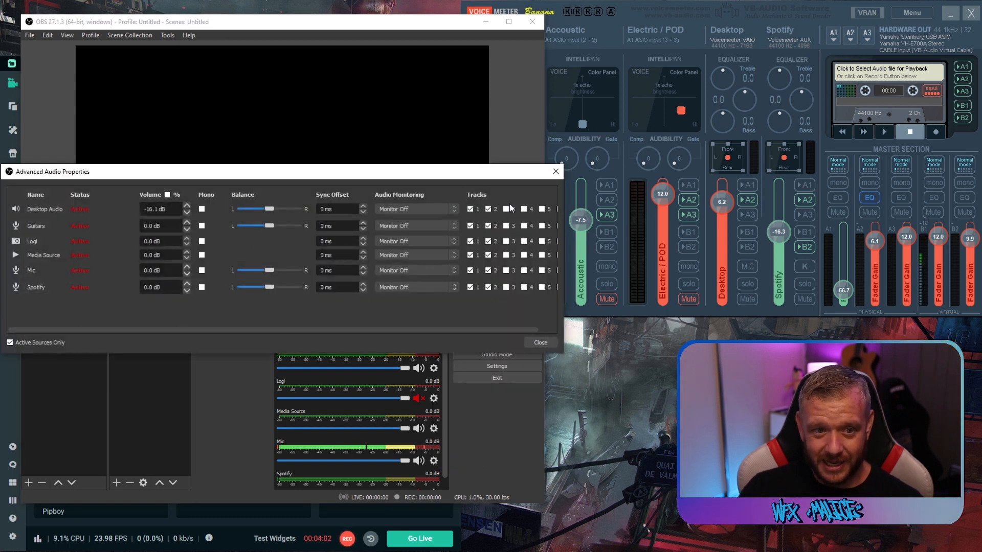
click(488, 286)
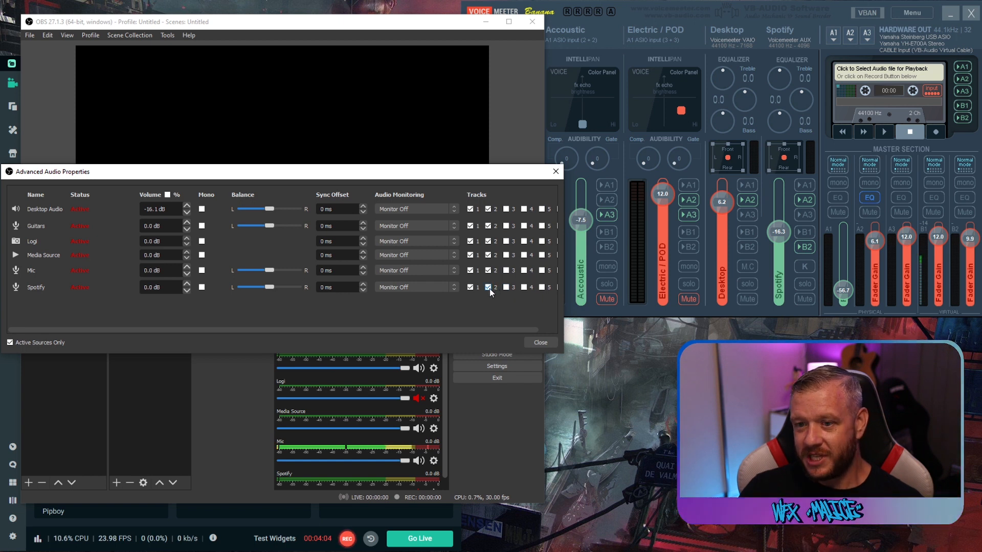
click(488, 287)
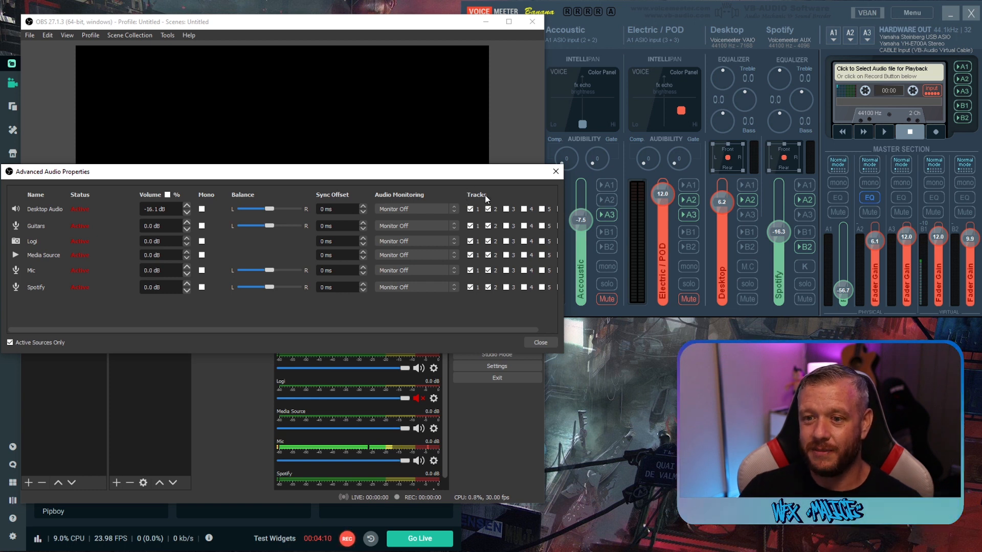
click(488, 287)
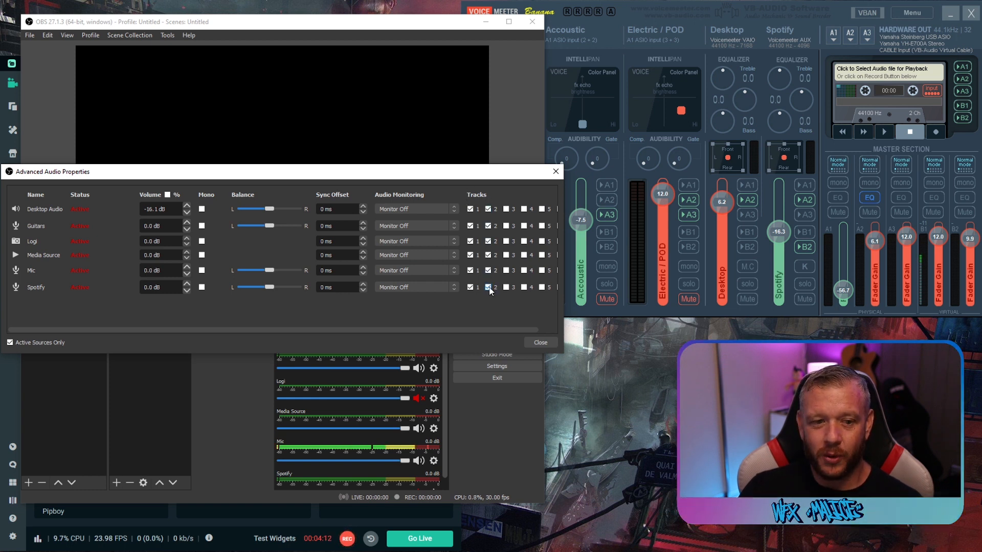
click(488, 286)
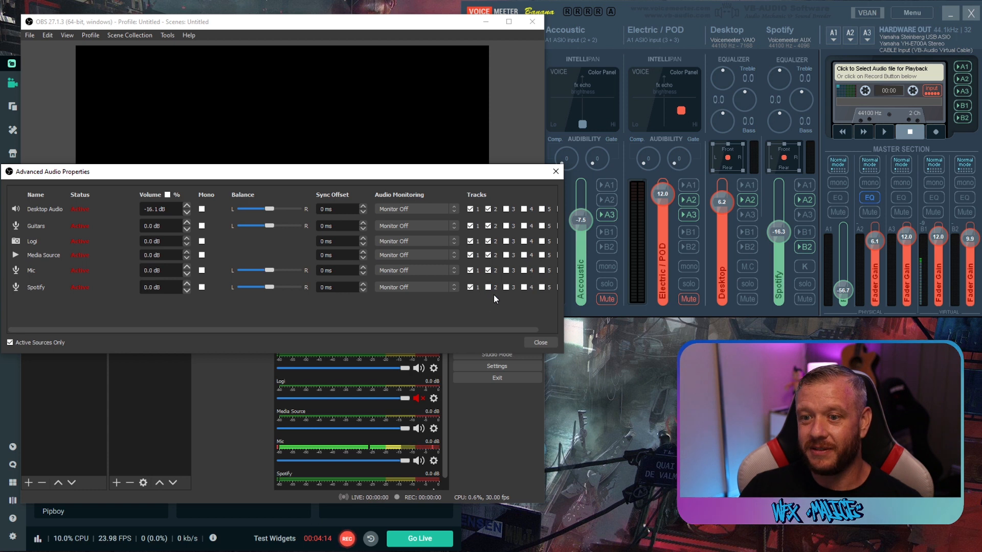